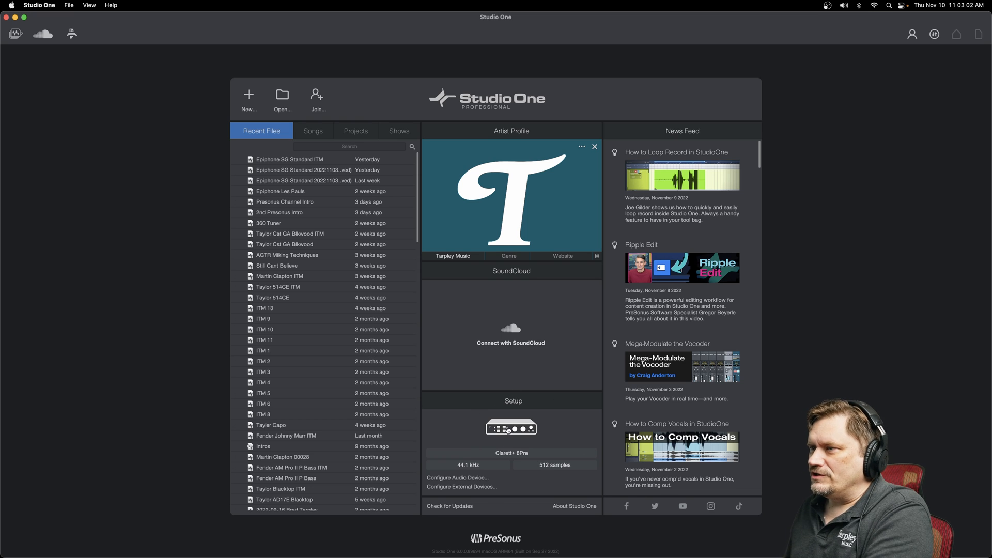
{"action": "mouse_move", "coordinate": [525, 455]}
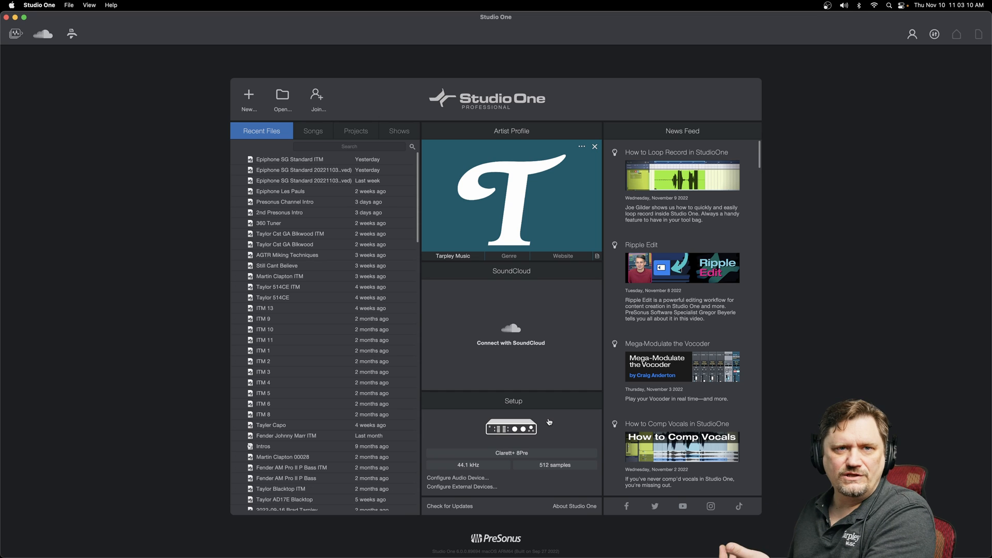
{"action": "mouse_move", "coordinate": [545, 440]}
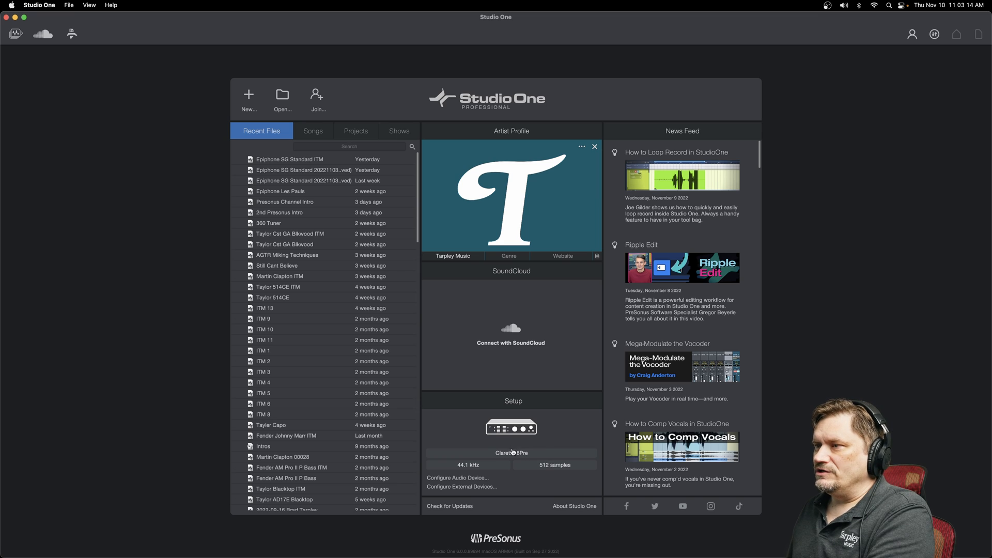
Keep the Clarett+ 8Pre as the playback device in the audio device settings
{"action": "left_click", "coordinate": [458, 479]}
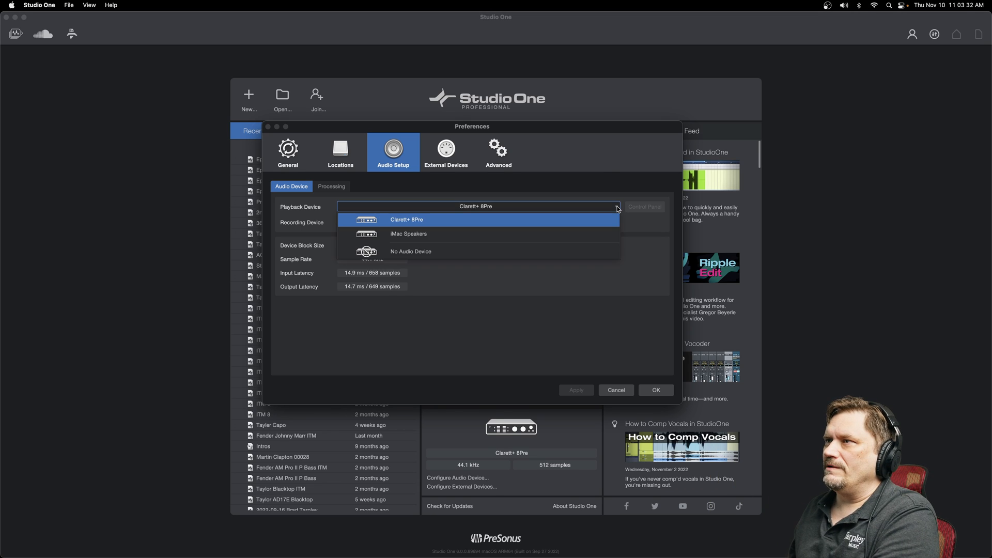
{"action": "mouse_move", "coordinate": [409, 233]}
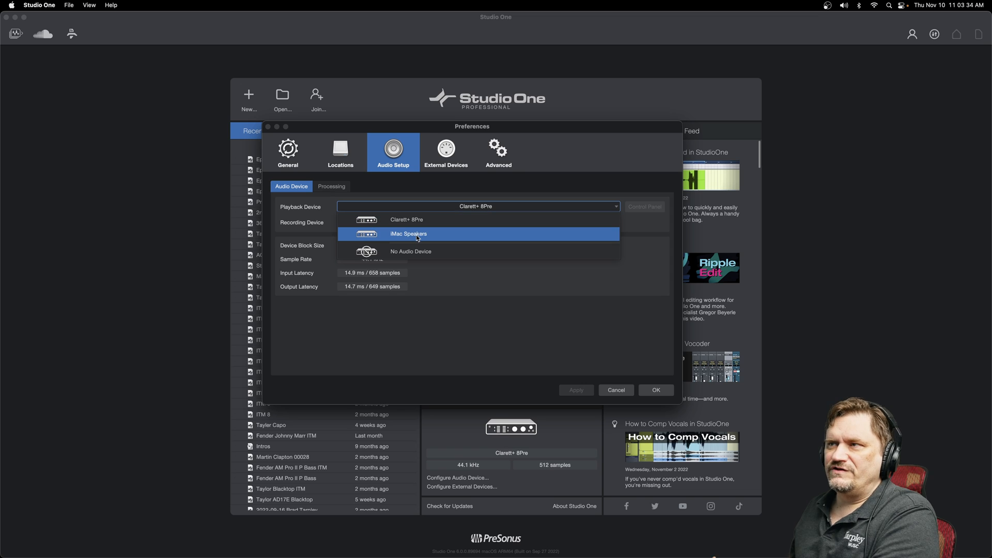
{"action": "mouse_move", "coordinate": [416, 219]}
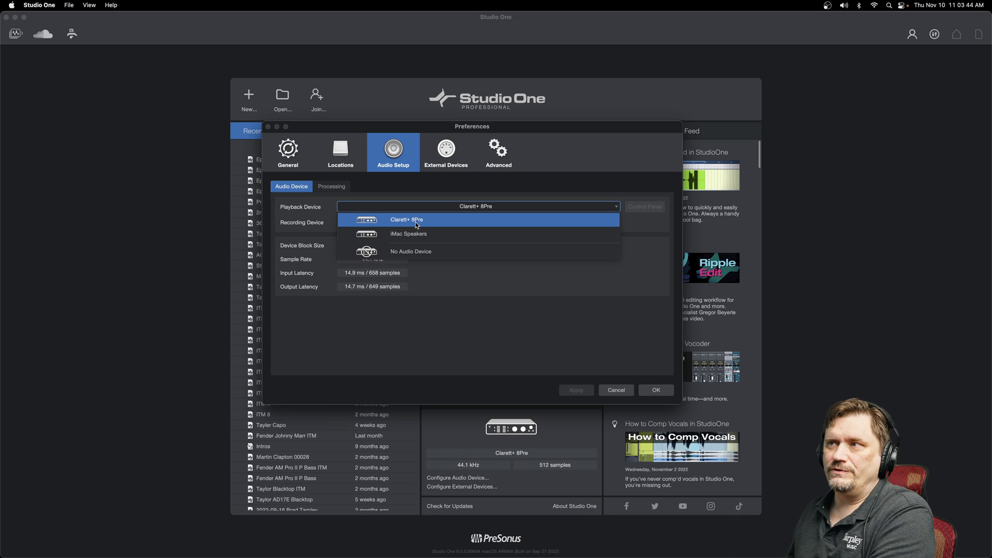
{"action": "left_click", "coordinate": [407, 219]}
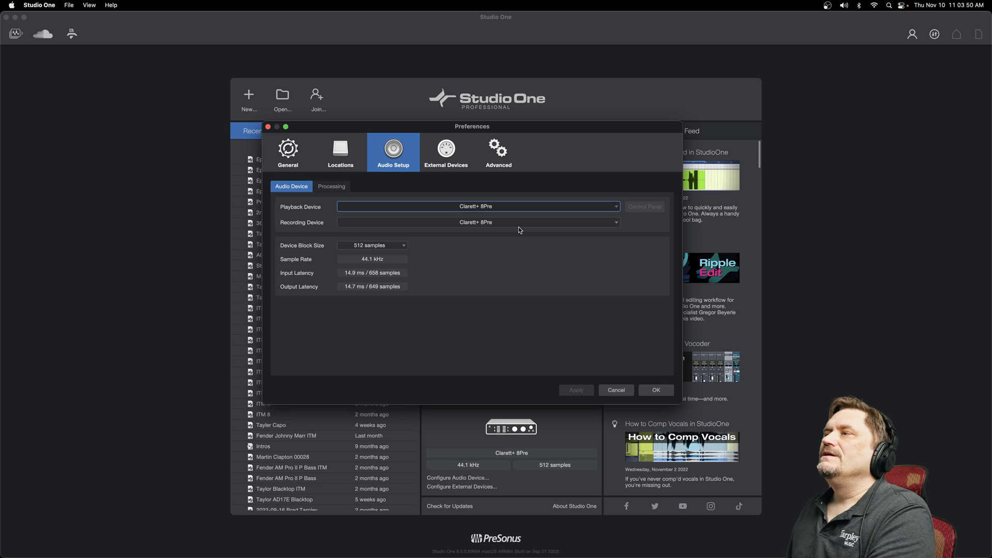
{"action": "mouse_move", "coordinate": [326, 244]}
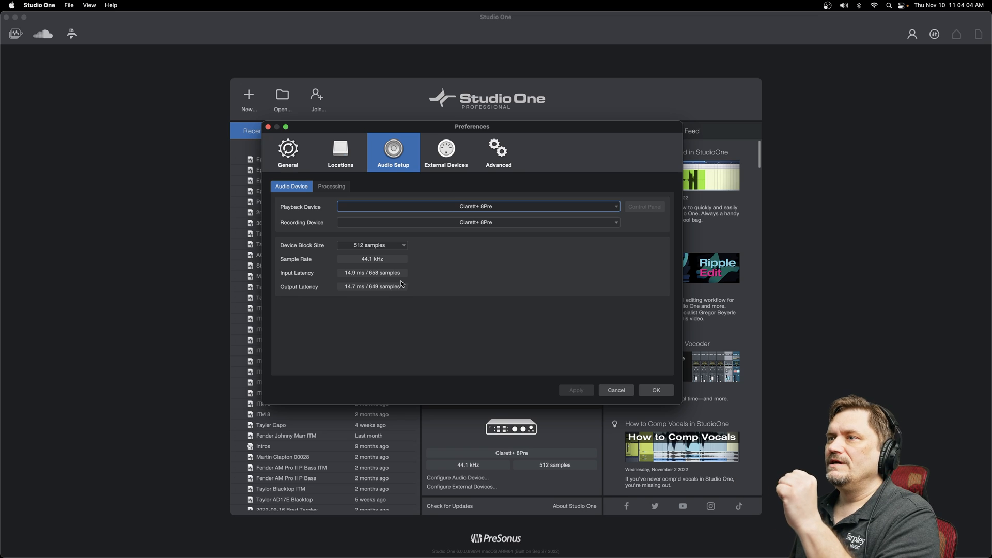
{"action": "mouse_move", "coordinate": [383, 250]}
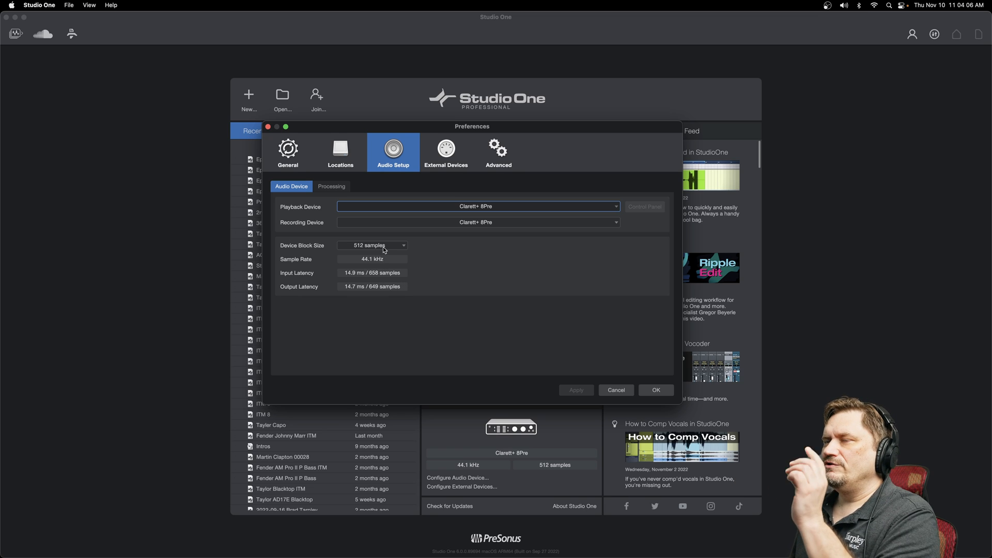
{"action": "mouse_move", "coordinate": [359, 273]}
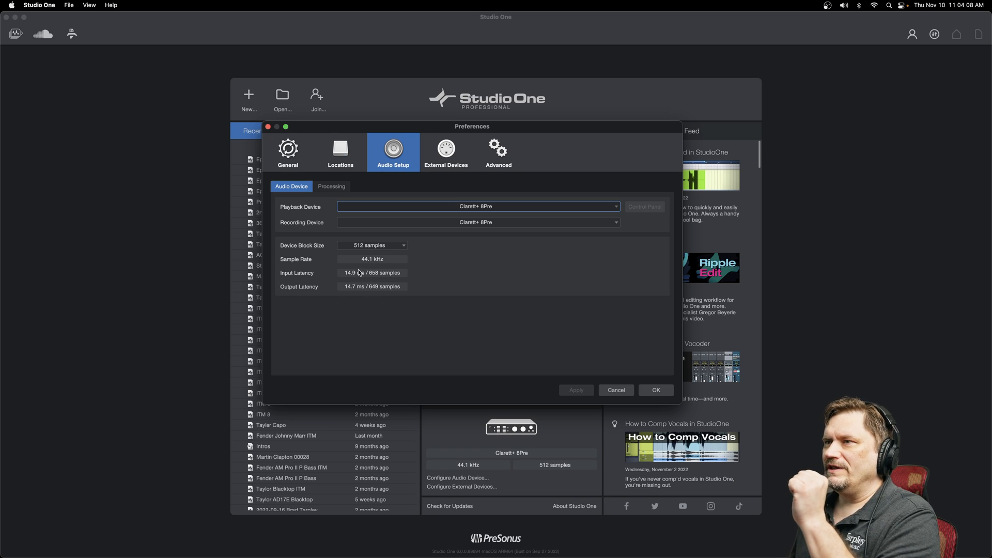
{"action": "mouse_move", "coordinate": [353, 282]}
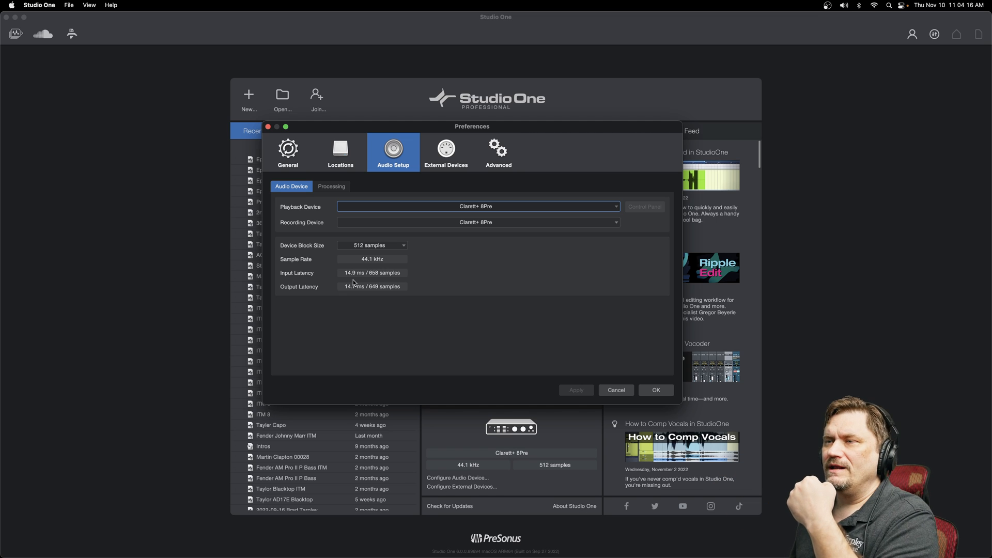
{"action": "left_click", "coordinate": [372, 245]}
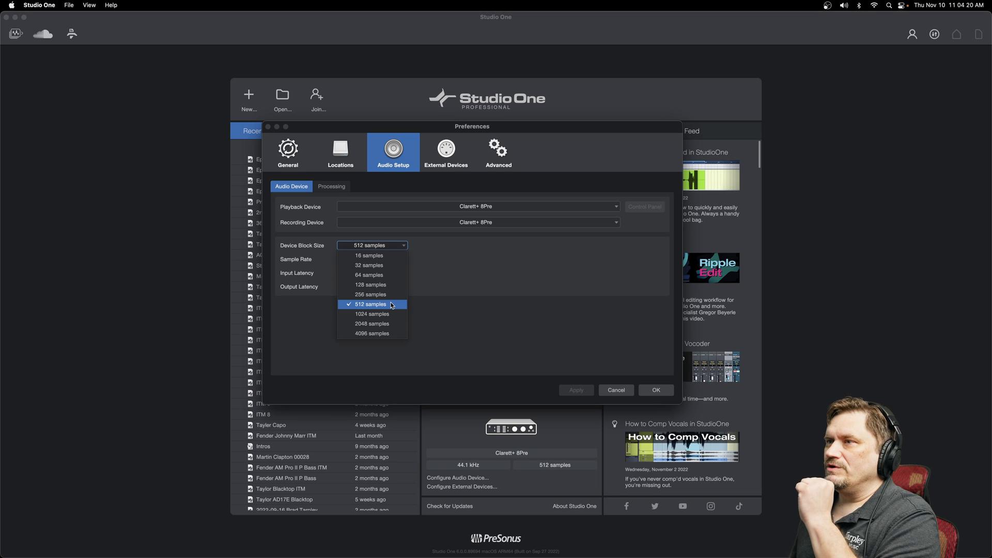
{"action": "mouse_move", "coordinate": [380, 264]}
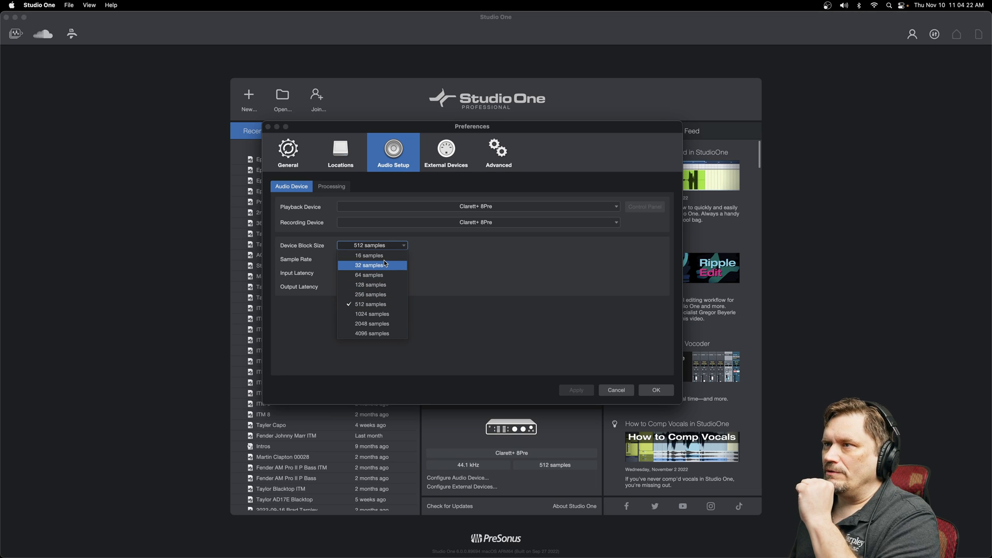
{"action": "mouse_move", "coordinate": [369, 255]}
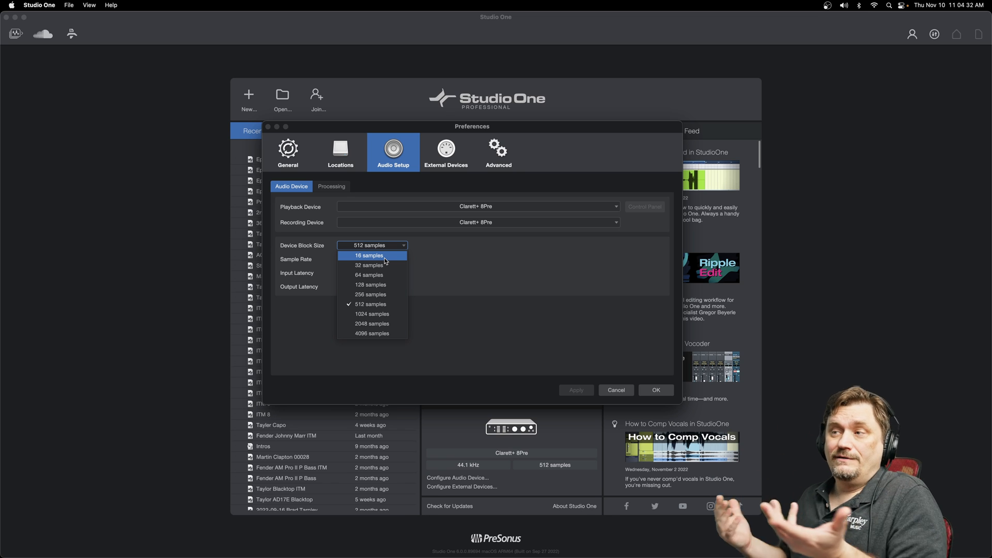
{"action": "left_click", "coordinate": [370, 304]}
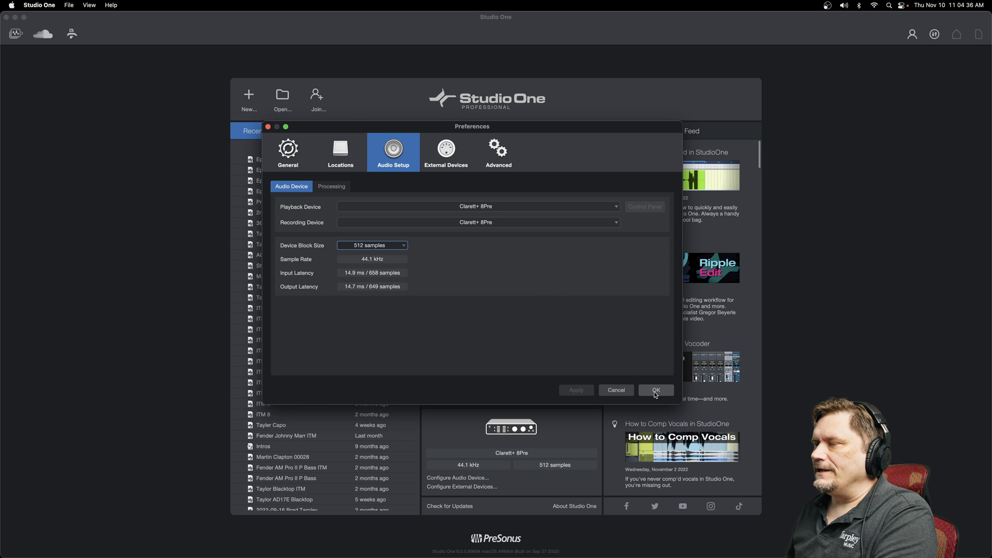
Confirm the audio preferences and create a Record and Mix song named 'Test'
{"action": "left_click", "coordinate": [656, 390]}
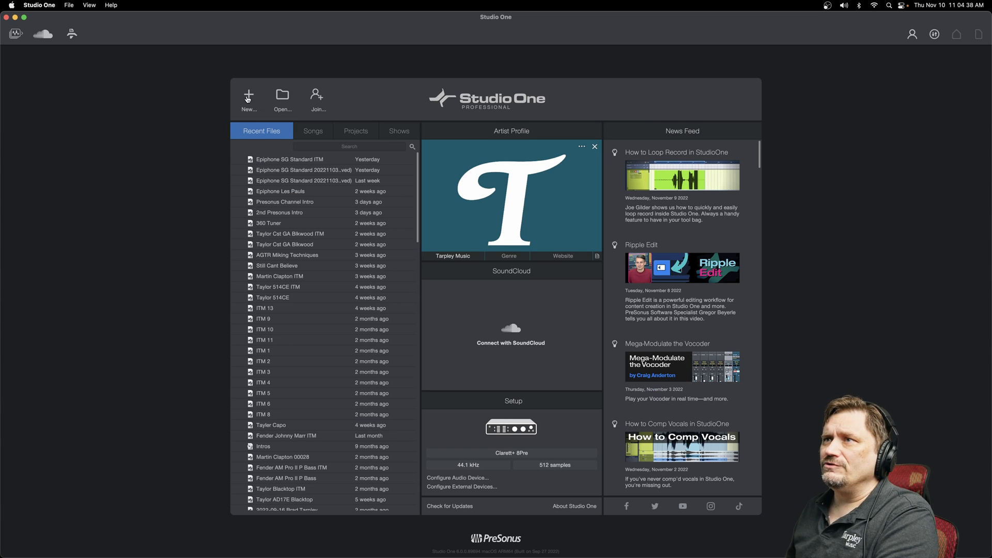
{"action": "left_click", "coordinate": [248, 95]}
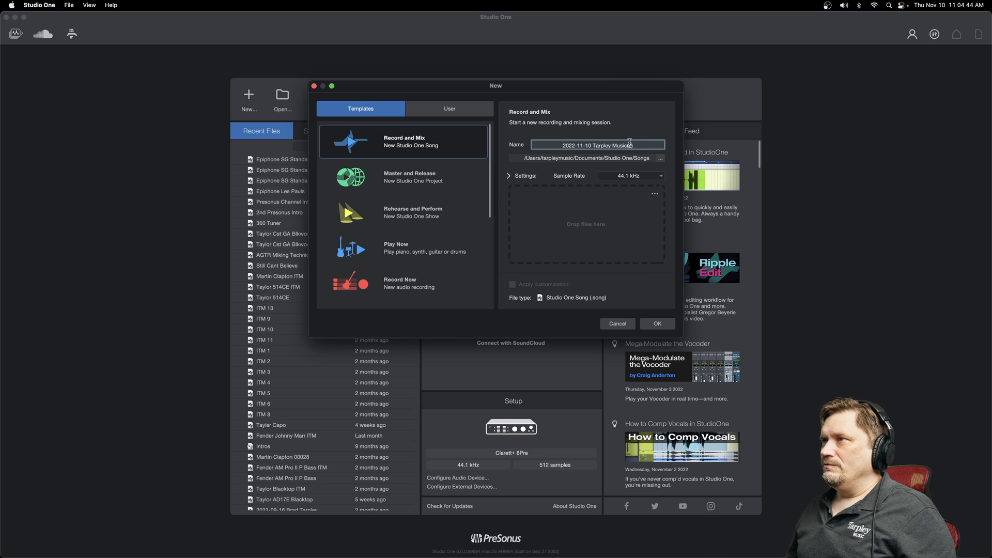
{"action": "type", "text": "Test"}
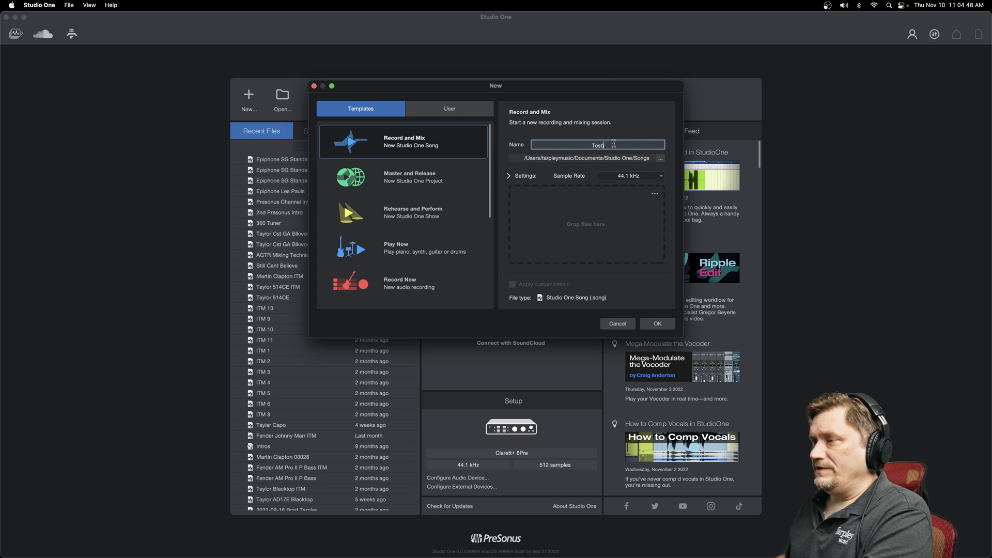
{"action": "left_click", "coordinate": [657, 323]}
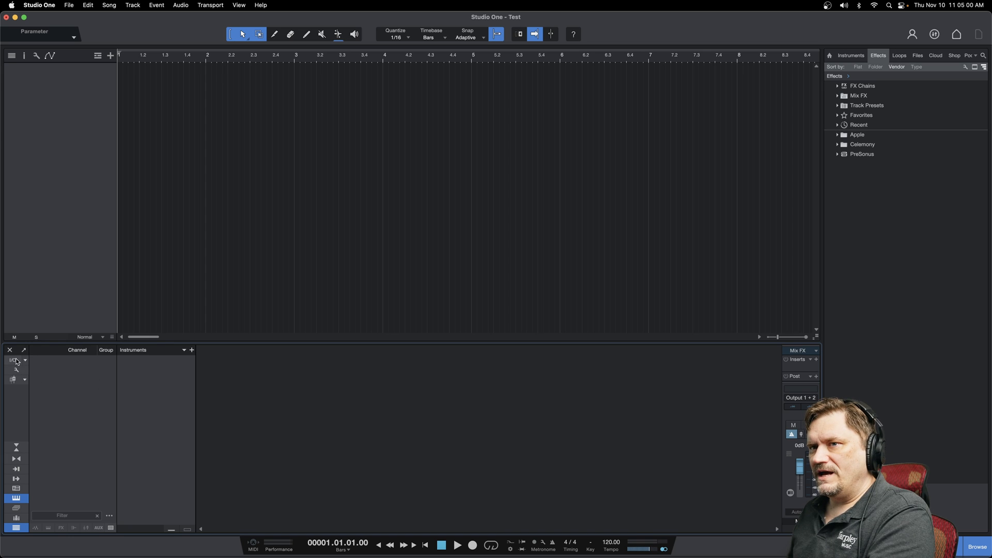
{"action": "mouse_move", "coordinate": [14, 360]}
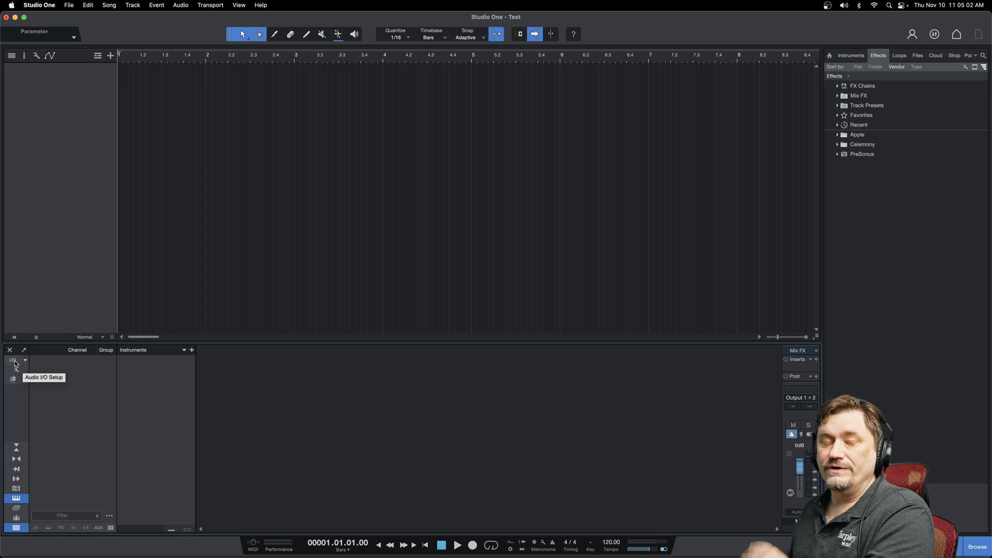
Open the song's Audio I/O Setup, checking the Clarett+ 8Pre device preferences along the way
{"action": "left_click", "coordinate": [13, 360]}
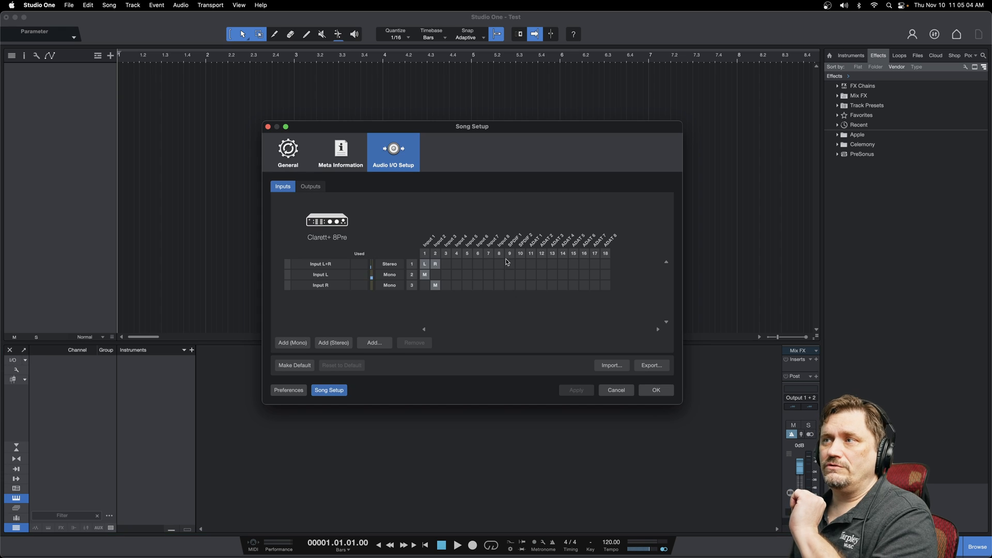
{"action": "mouse_move", "coordinate": [605, 314]}
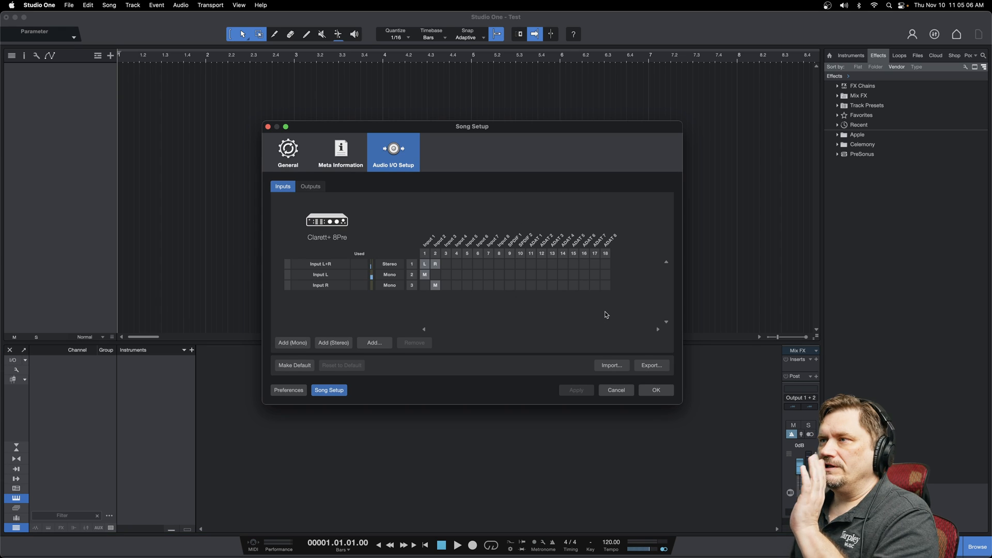
{"action": "left_click", "coordinate": [656, 390]}
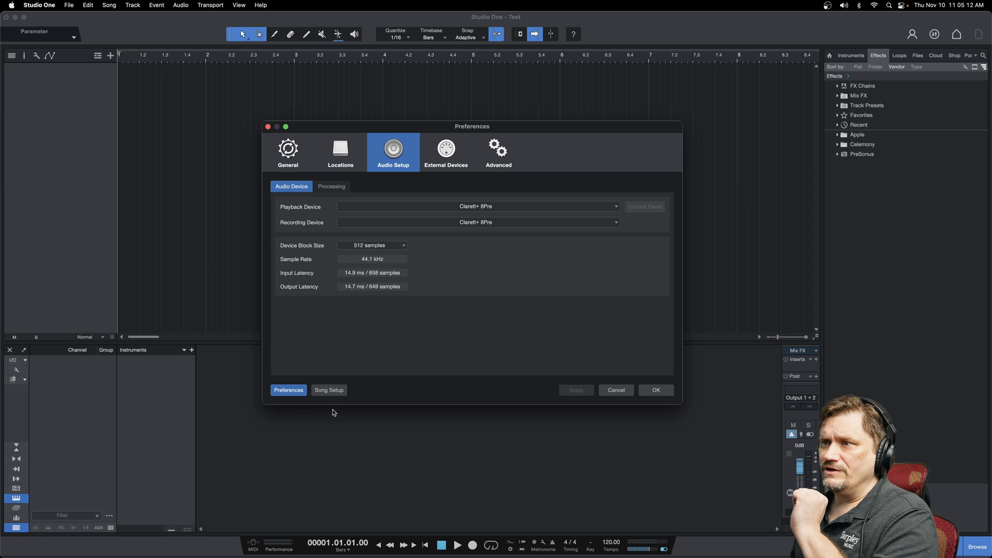
{"action": "left_click", "coordinate": [329, 390]}
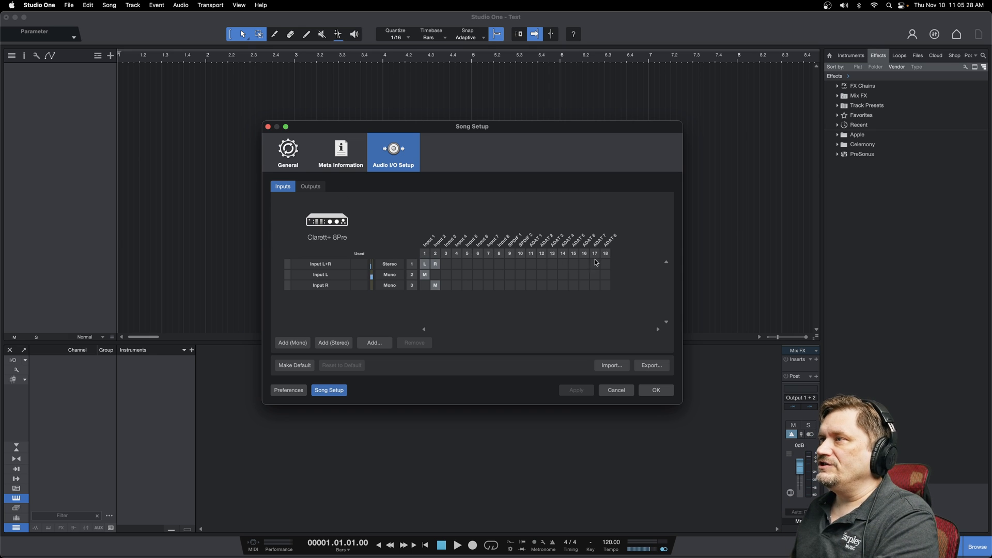
{"action": "mouse_move", "coordinate": [606, 260]}
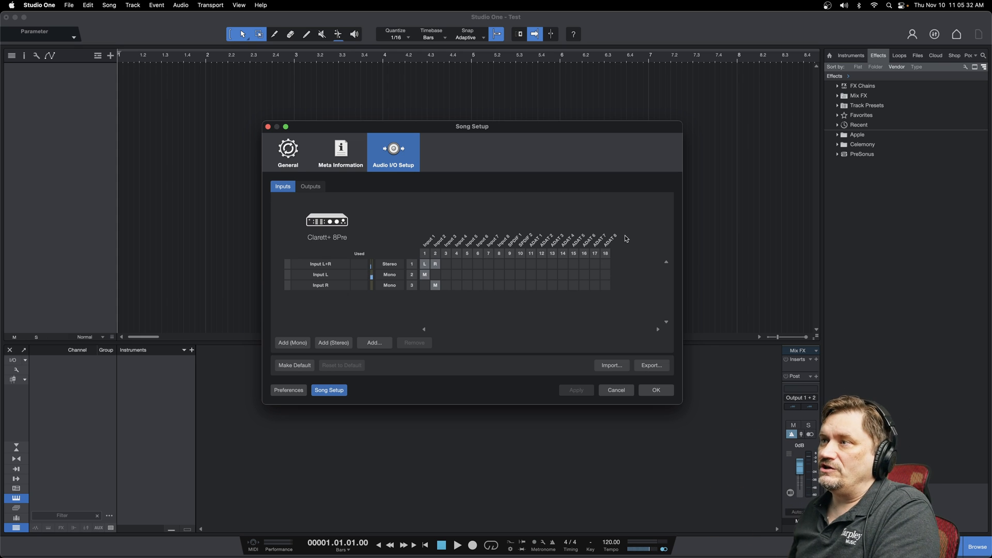
{"action": "mouse_move", "coordinate": [360, 220]}
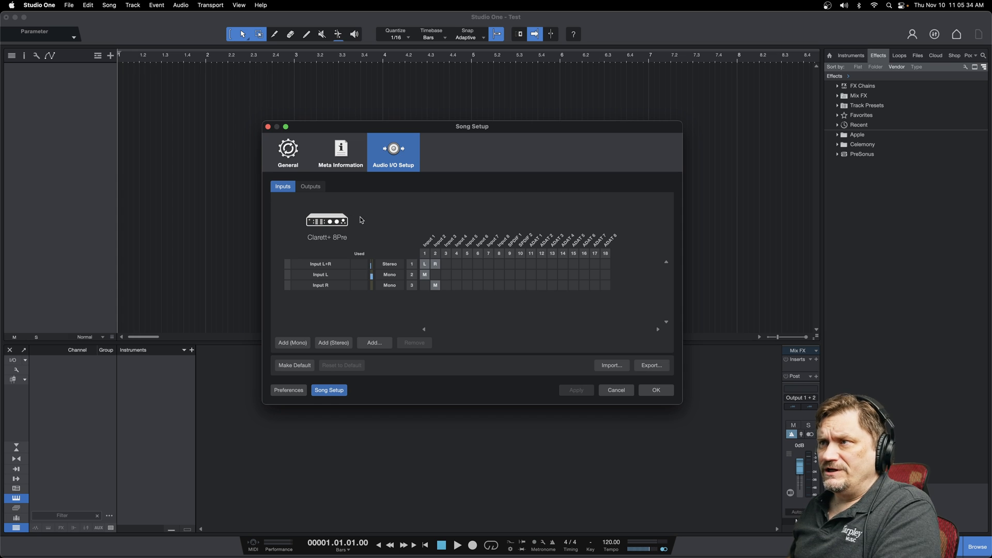
{"action": "mouse_move", "coordinate": [490, 252]}
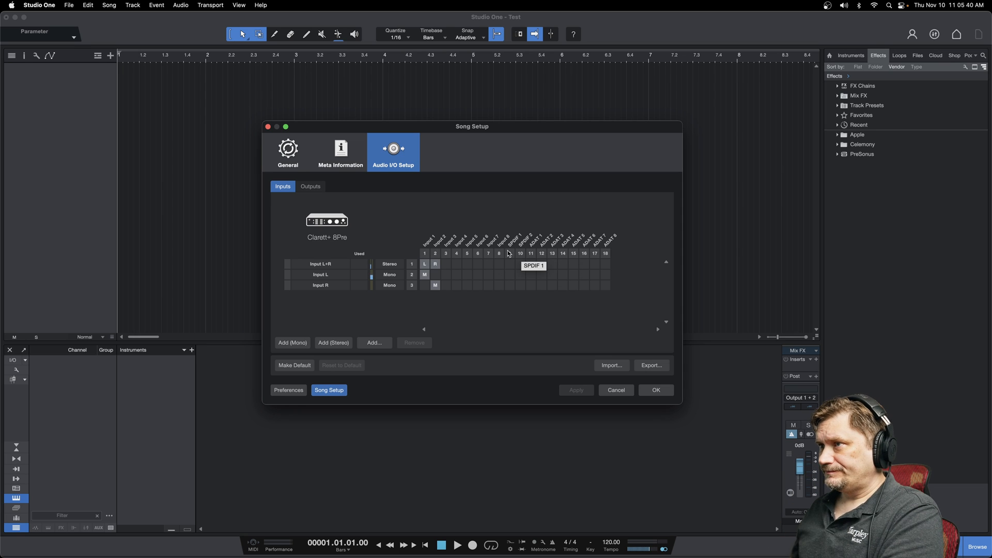
{"action": "mouse_move", "coordinate": [607, 252]}
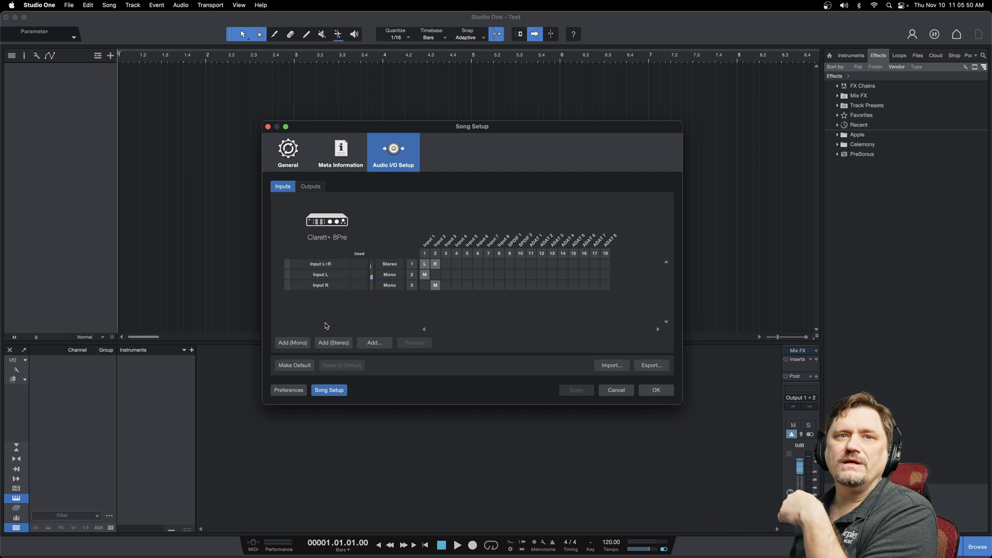
{"action": "mouse_move", "coordinate": [329, 320]}
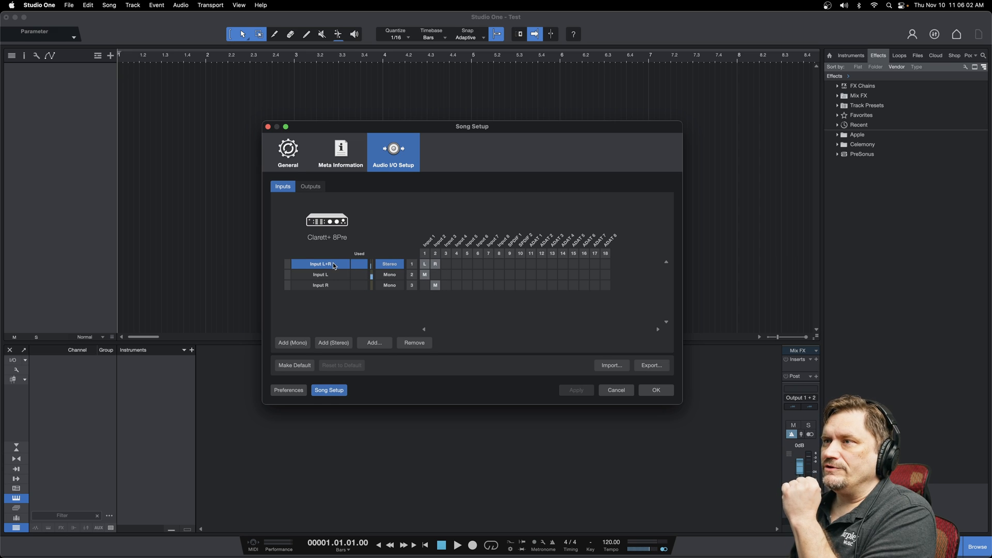
Rename the stereo pair to 'Input 1&2' and the mono inputs to 'Input 1' and 'Input 2'
{"action": "double_click", "coordinate": [320, 264]}
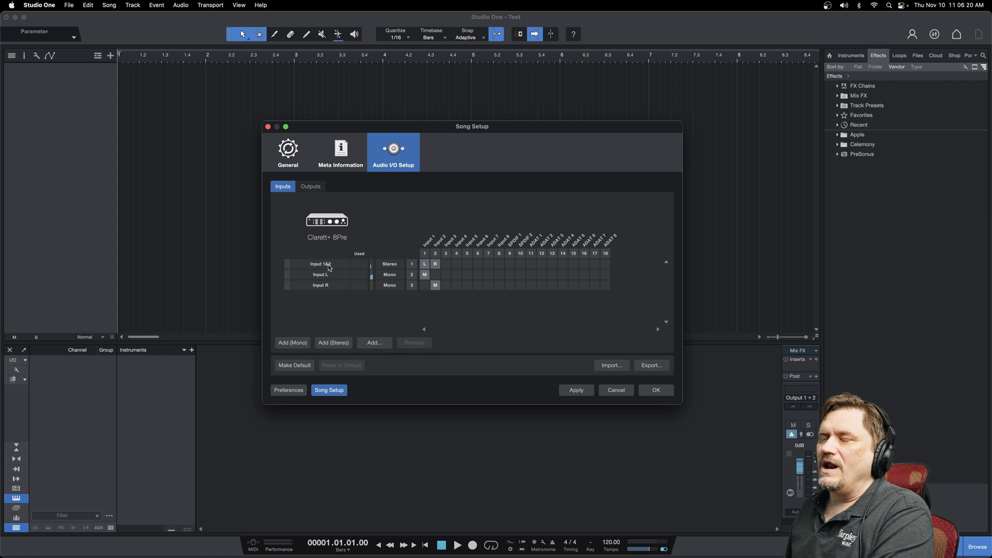
{"action": "mouse_move", "coordinate": [329, 268]}
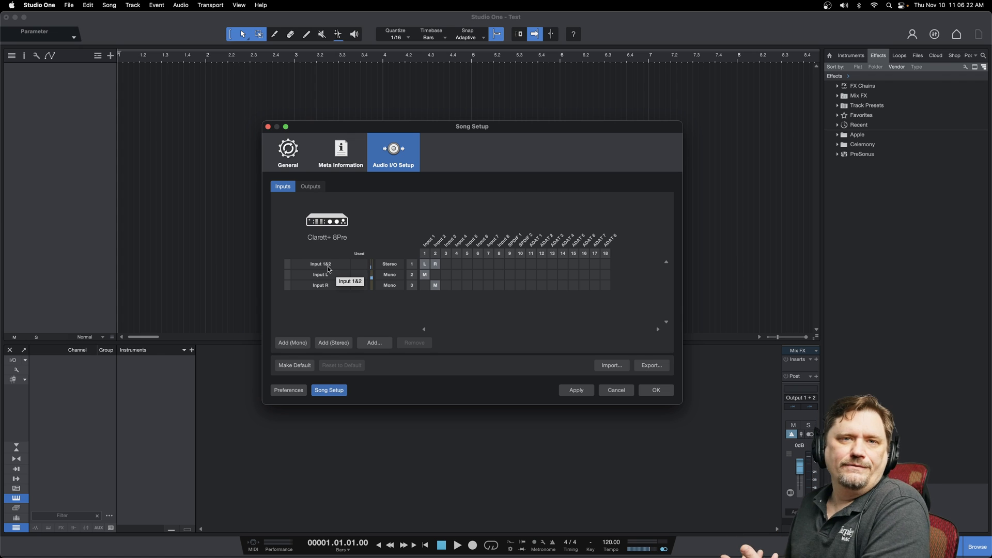
{"action": "left_click", "coordinate": [319, 274]}
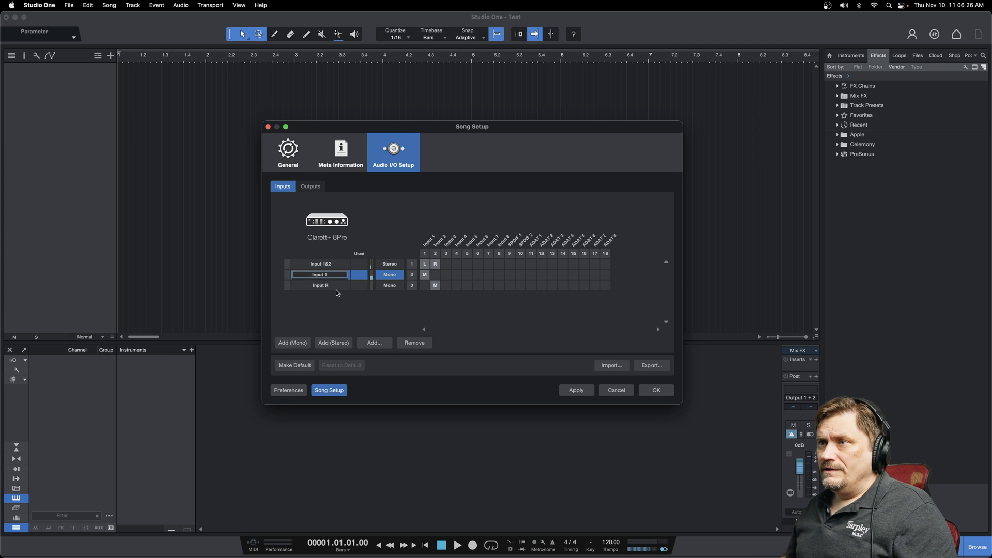
{"action": "left_click", "coordinate": [321, 285]}
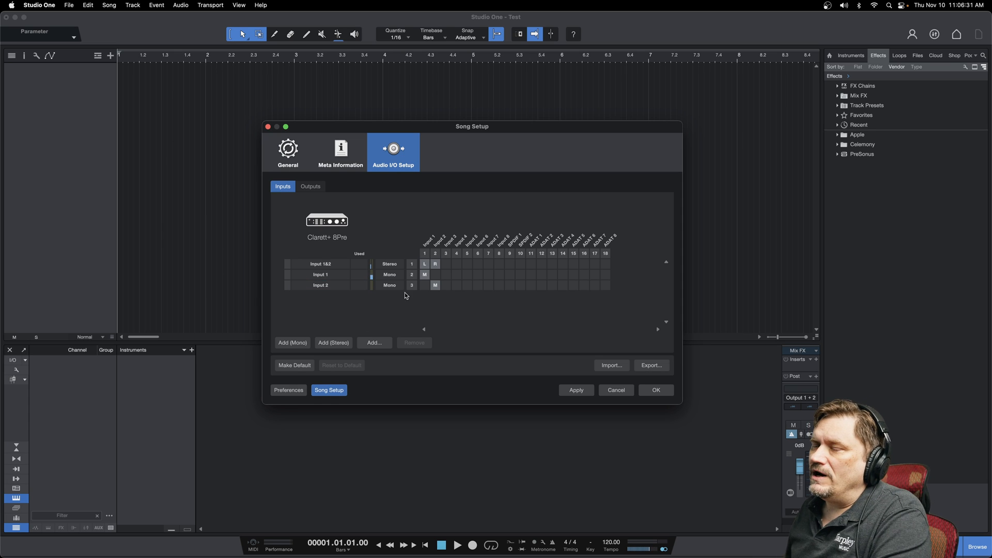
{"action": "mouse_move", "coordinate": [425, 274]}
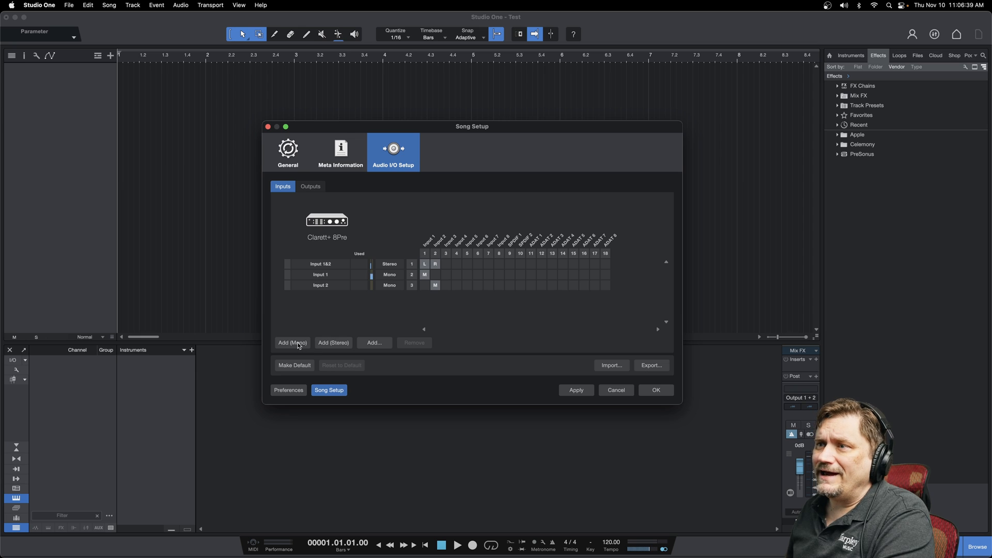
Add a mono input 'Input 3' routed to hardware input 3
{"action": "left_click", "coordinate": [292, 342]}
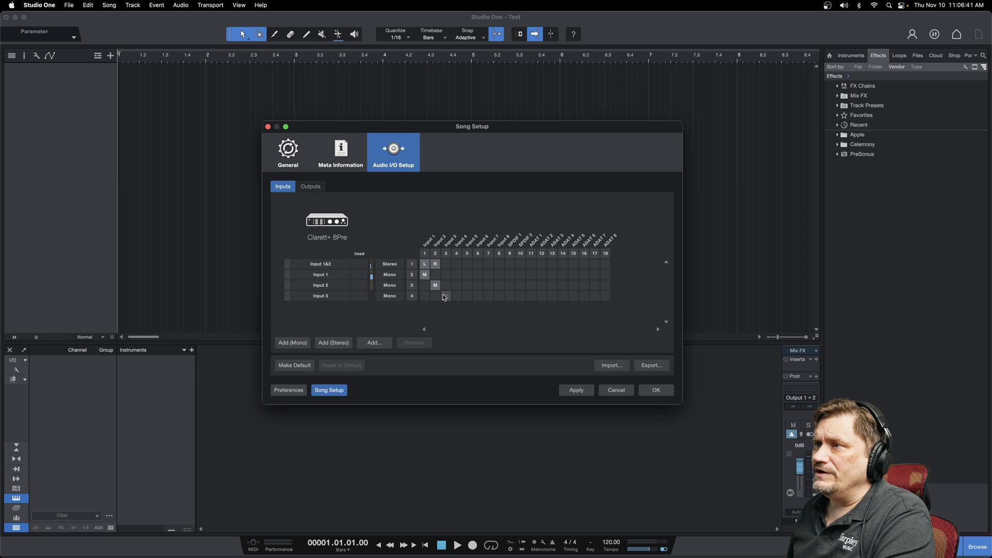
{"action": "left_click", "coordinate": [575, 389]}
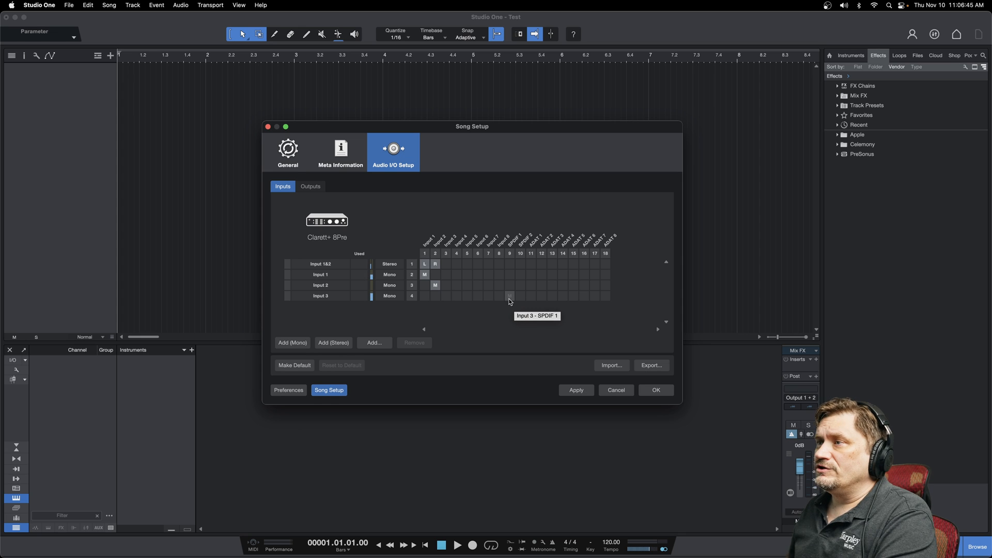
{"action": "left_click", "coordinate": [510, 296]}
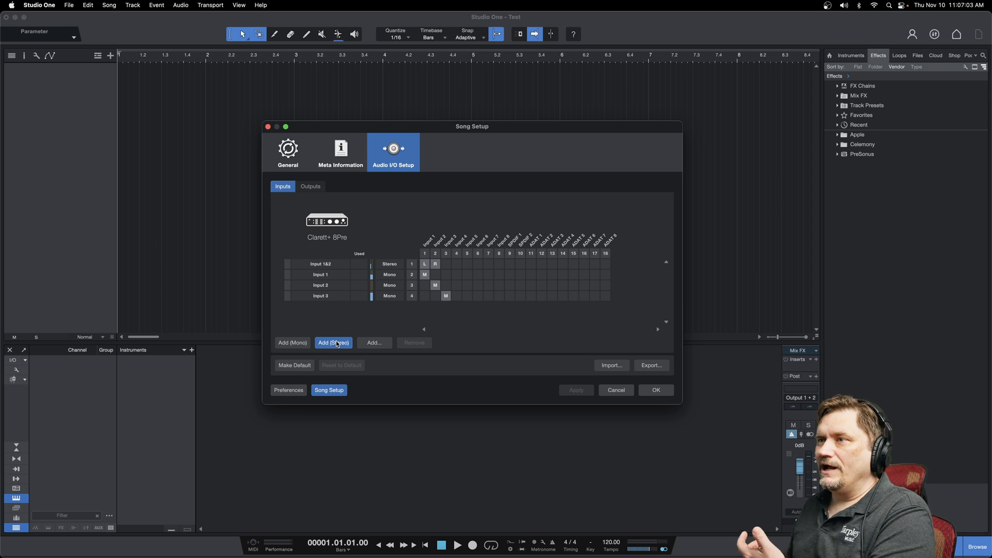
Add a stereo input named 'Keyboards' on hardware inputs 7 and 8
{"action": "left_click", "coordinate": [334, 342]}
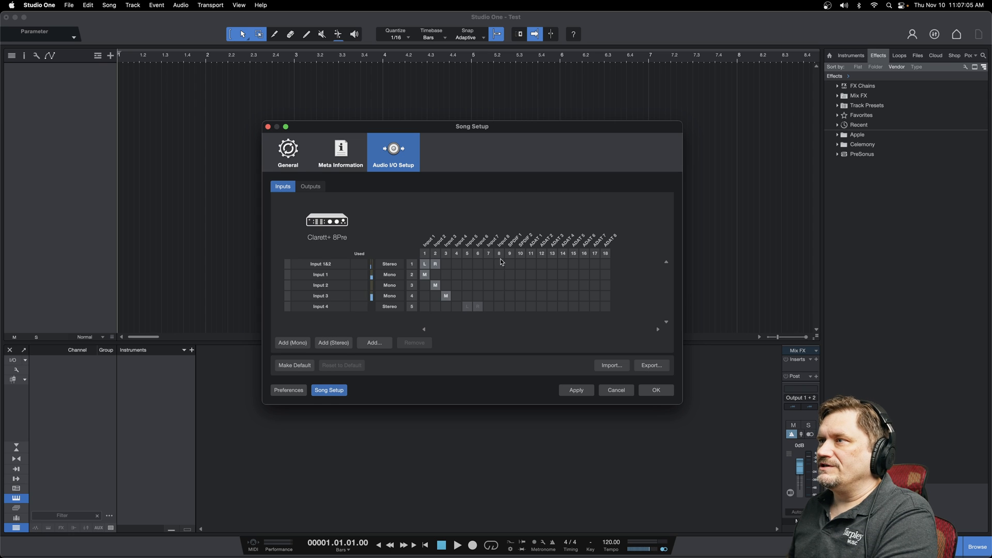
{"action": "mouse_move", "coordinate": [500, 262]}
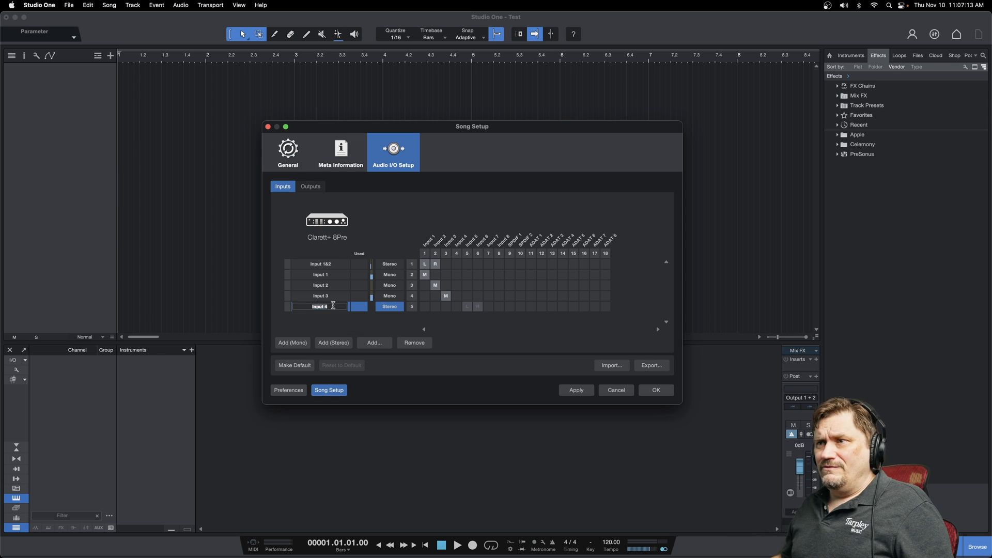
{"action": "type", "text": "Keybo"}
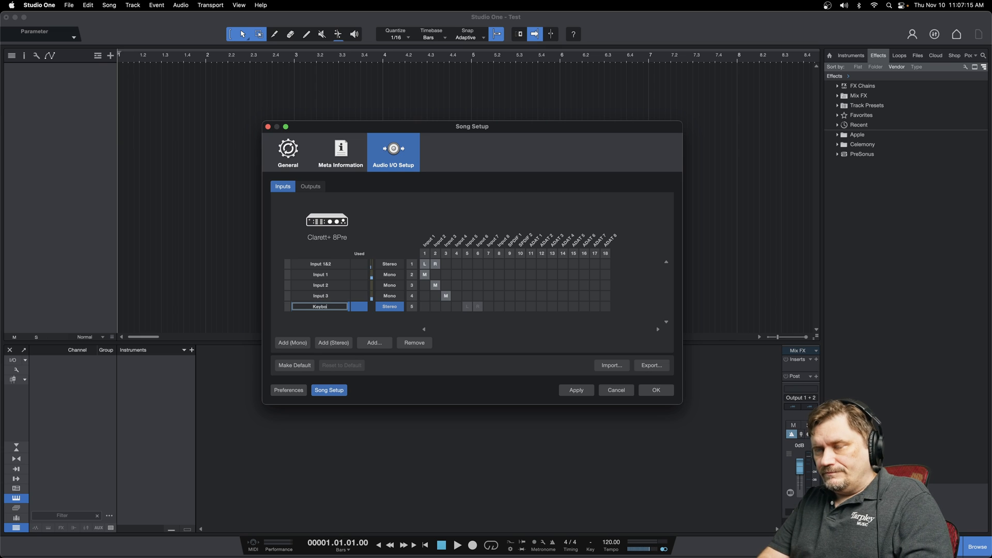
{"action": "type", "text": "Keyboards"}
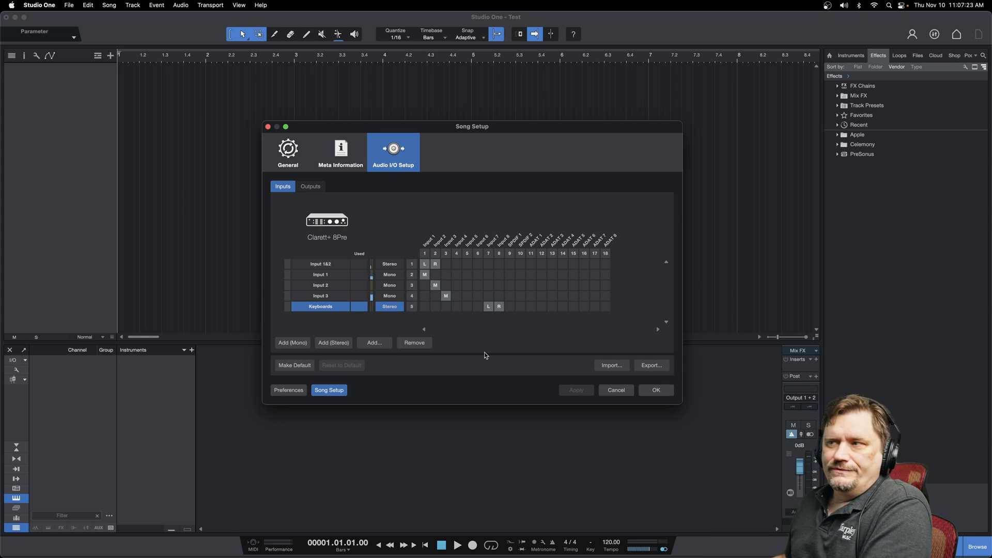
{"action": "mouse_move", "coordinate": [328, 281]}
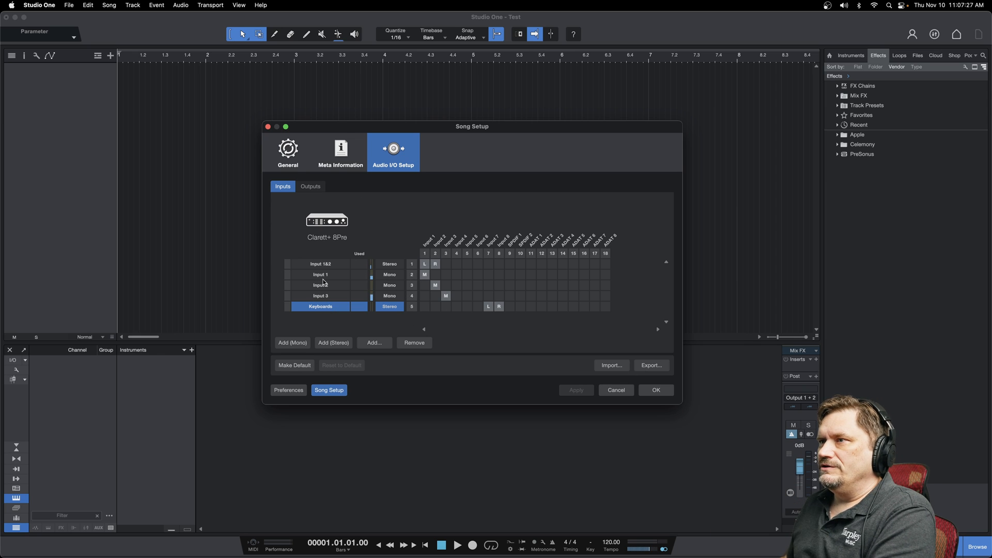
{"action": "mouse_move", "coordinate": [348, 211]}
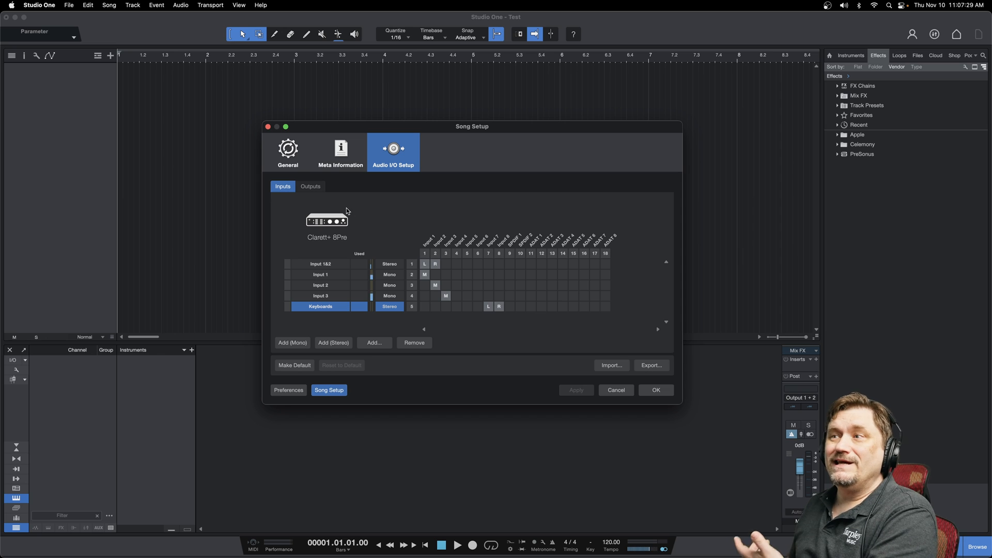
Add a second stereo output, Sub 1, in the Outputs configuration
{"action": "left_click", "coordinate": [309, 186]}
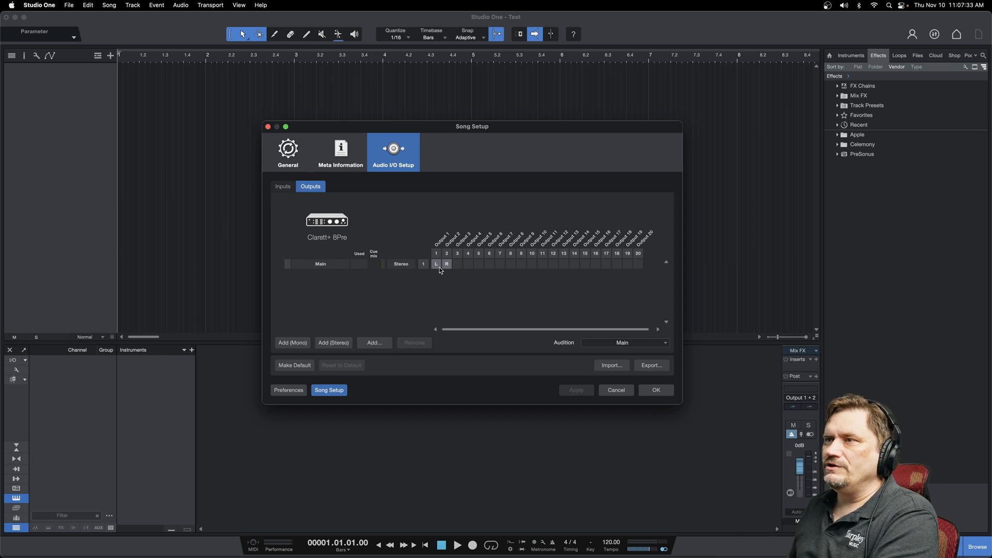
{"action": "mouse_move", "coordinate": [436, 264]}
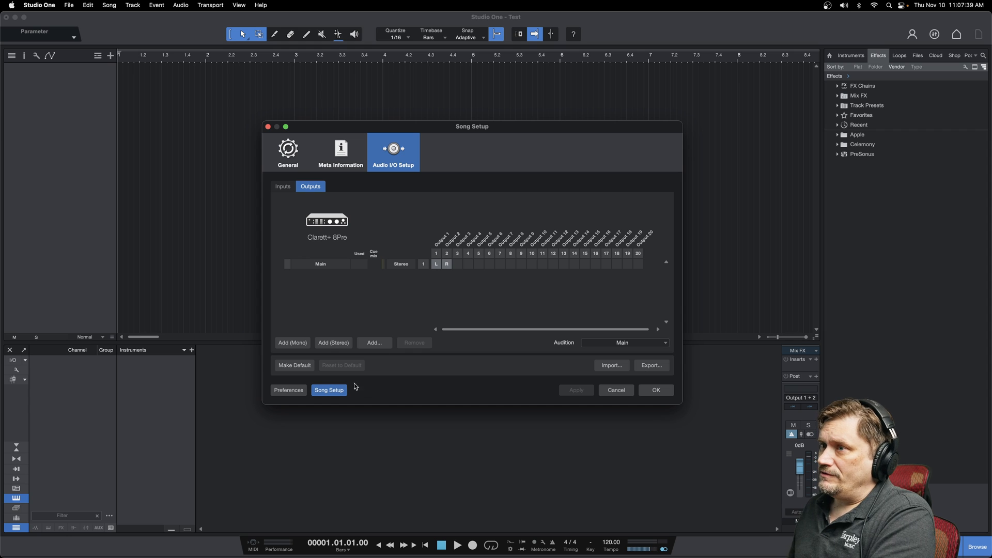
{"action": "left_click", "coordinate": [333, 342]}
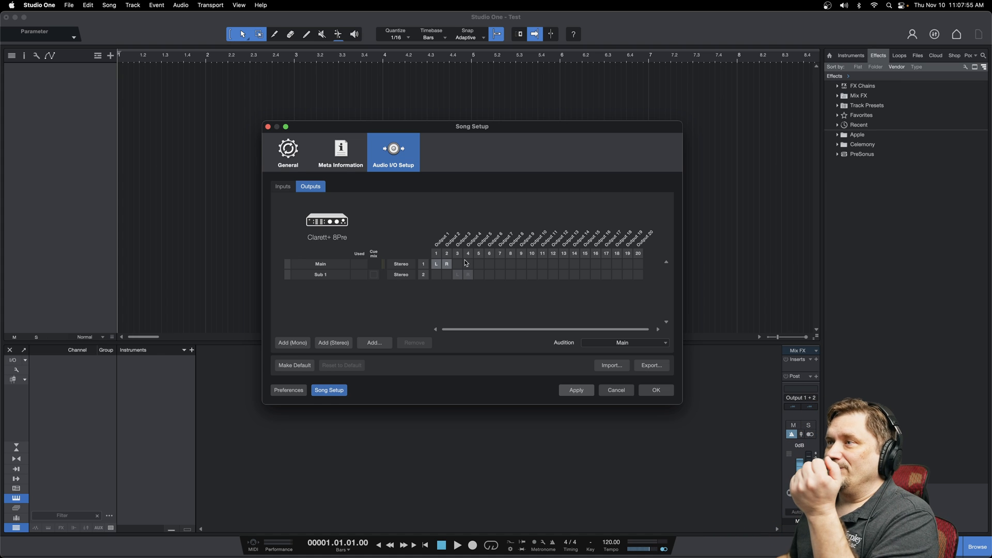
{"action": "mouse_move", "coordinate": [479, 275]}
{"action": "type", "text": "Headphones"}
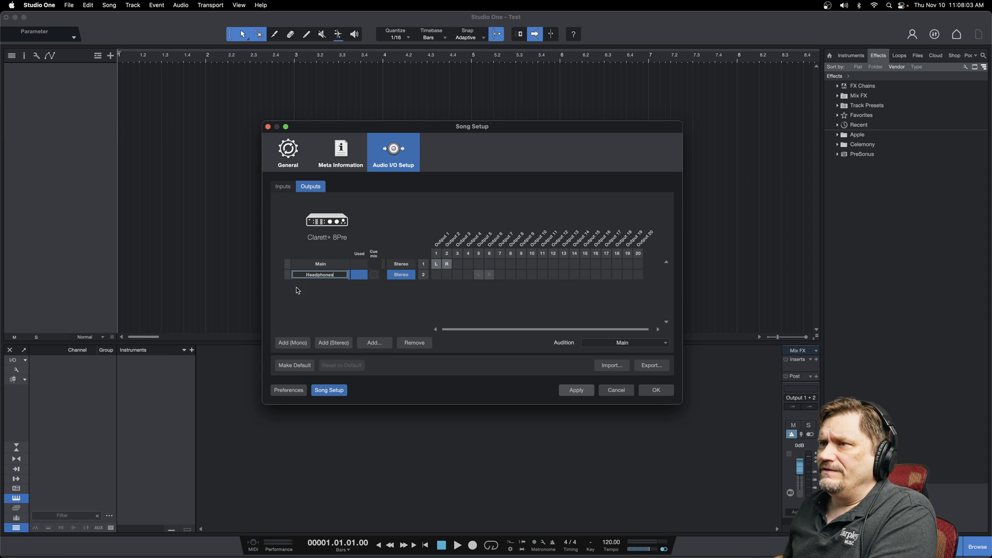
{"action": "mouse_move", "coordinate": [570, 391]}
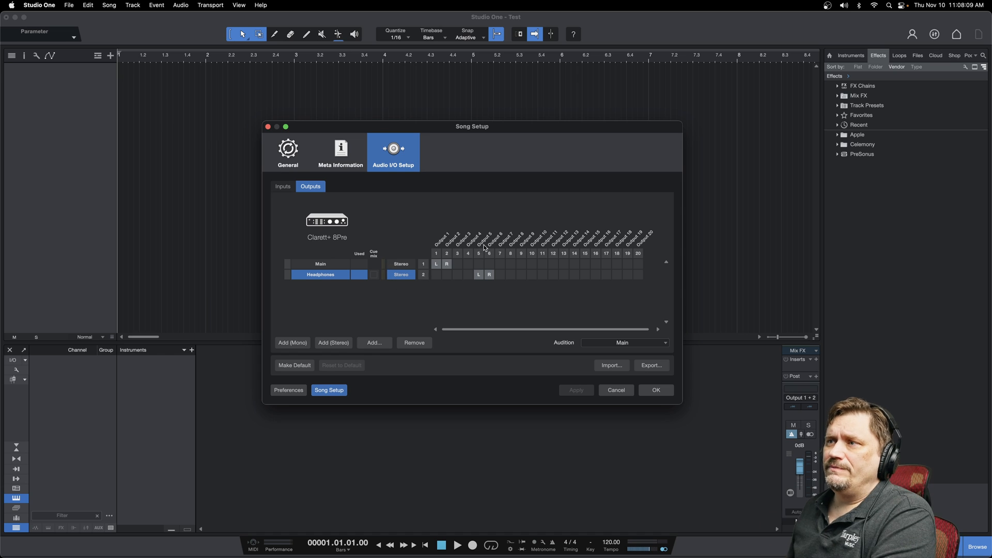
{"action": "mouse_move", "coordinate": [377, 285]}
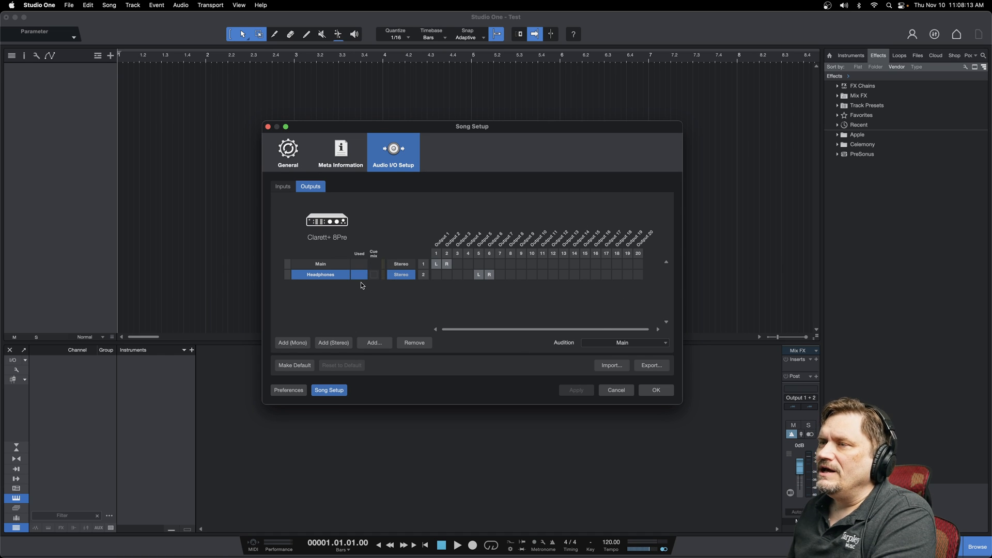
{"action": "mouse_move", "coordinate": [374, 278]}
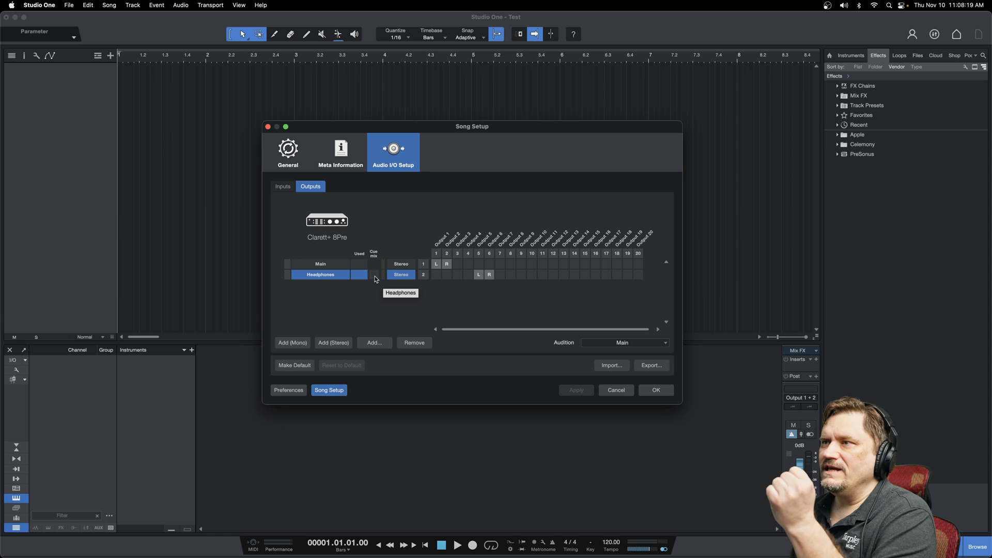
Enable Cue mix on the Headphones output routed to outputs 5 and 6
{"action": "left_click", "coordinate": [374, 274]}
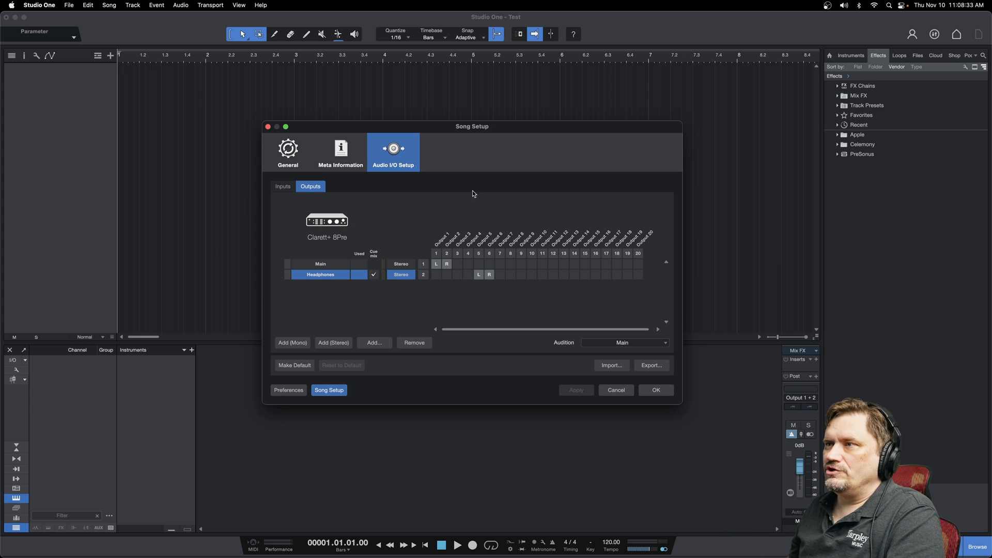
{"action": "mouse_move", "coordinate": [480, 232]}
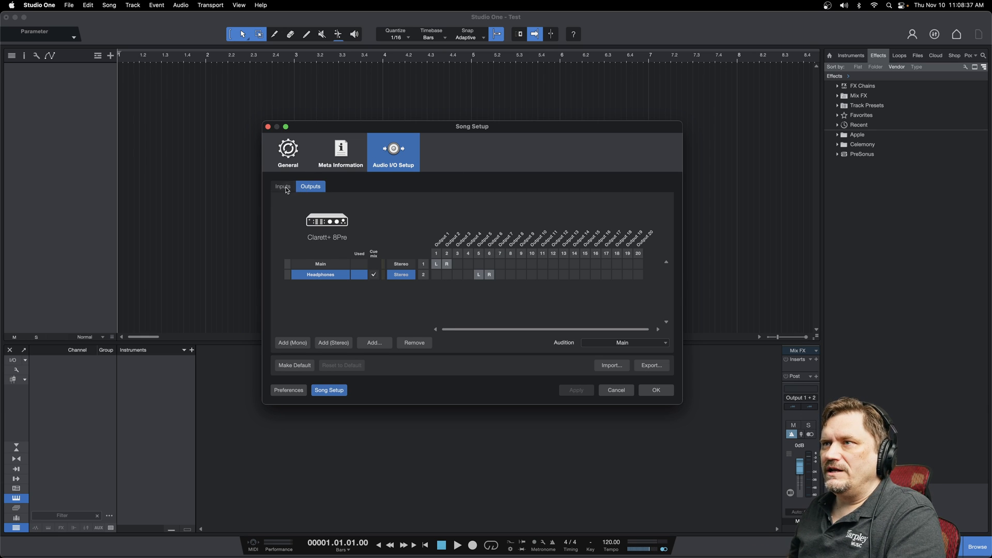
Return to the Inputs configuration showing all five named inputs
{"action": "left_click", "coordinate": [282, 186]}
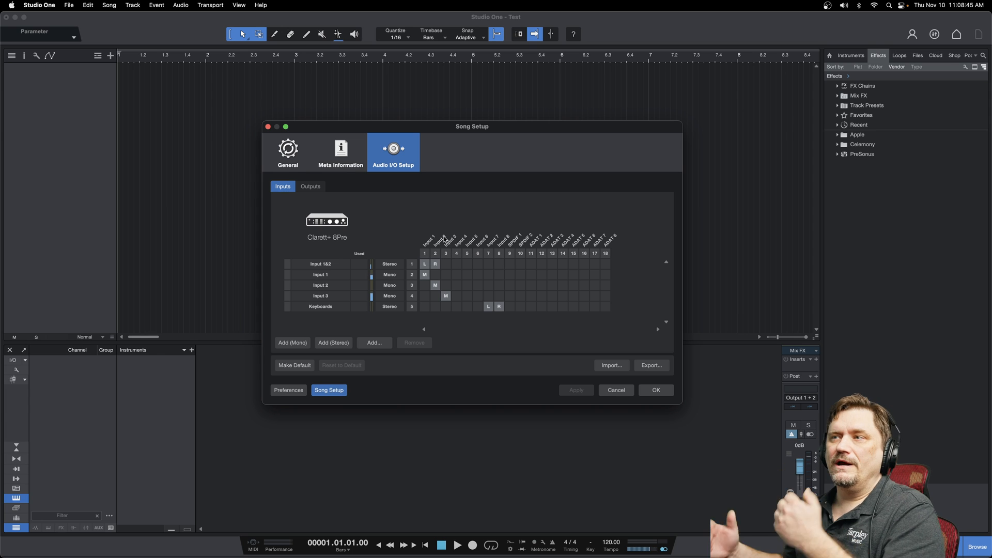
{"action": "mouse_move", "coordinate": [465, 288]}
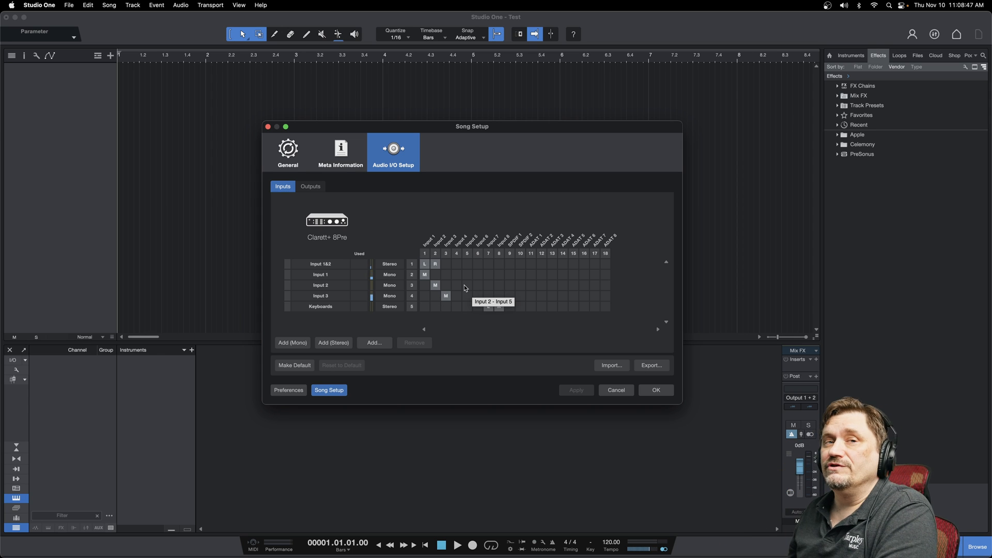